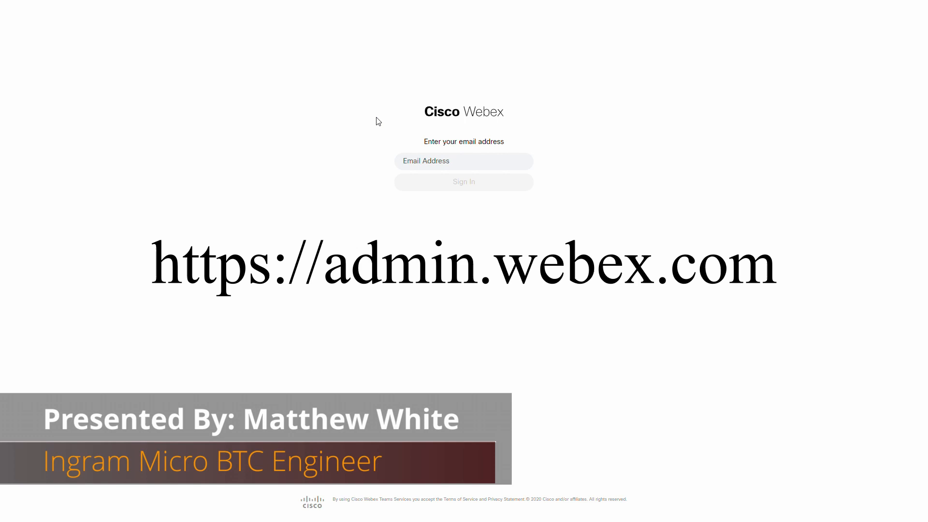
# Start the admin sign-in on admin.webex.com by selecting the email field
pyautogui.click(463, 160)
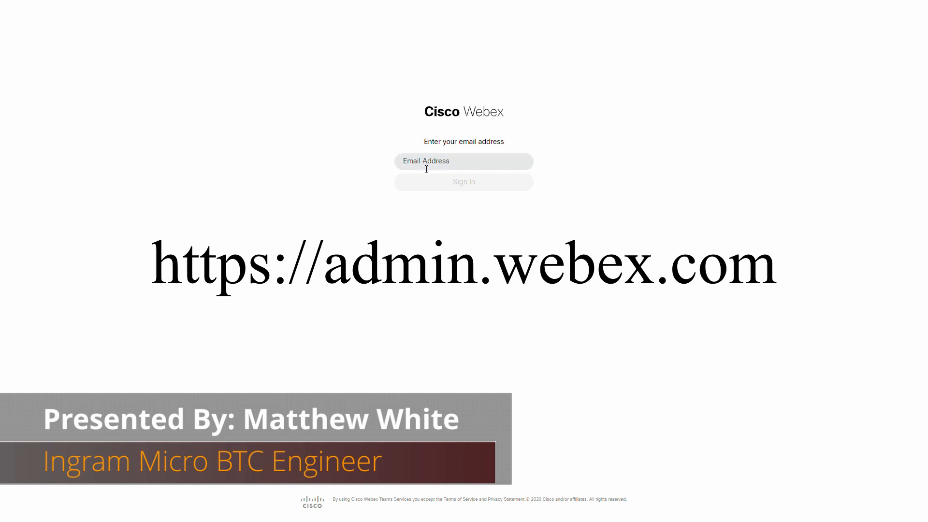
pyautogui.click(464, 160)
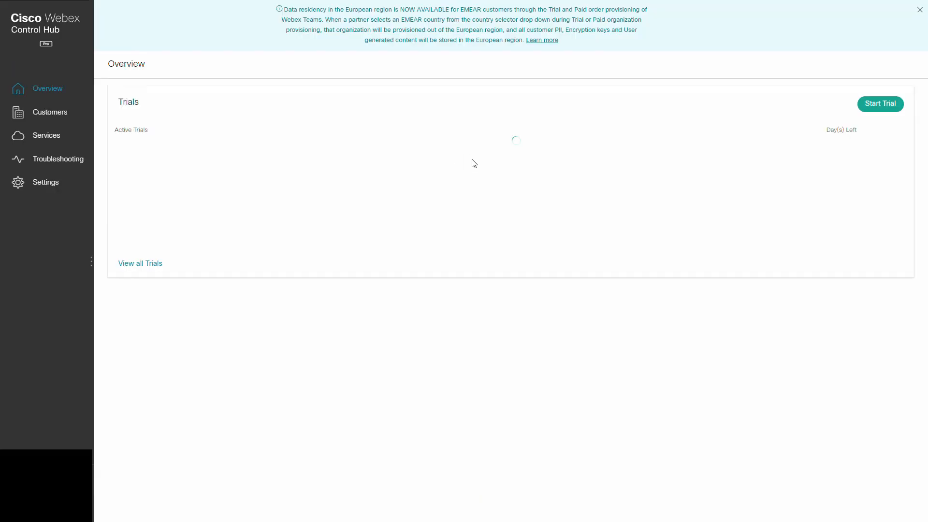
# Go to Customers to list the two customer organizations
pyautogui.click(920, 9)
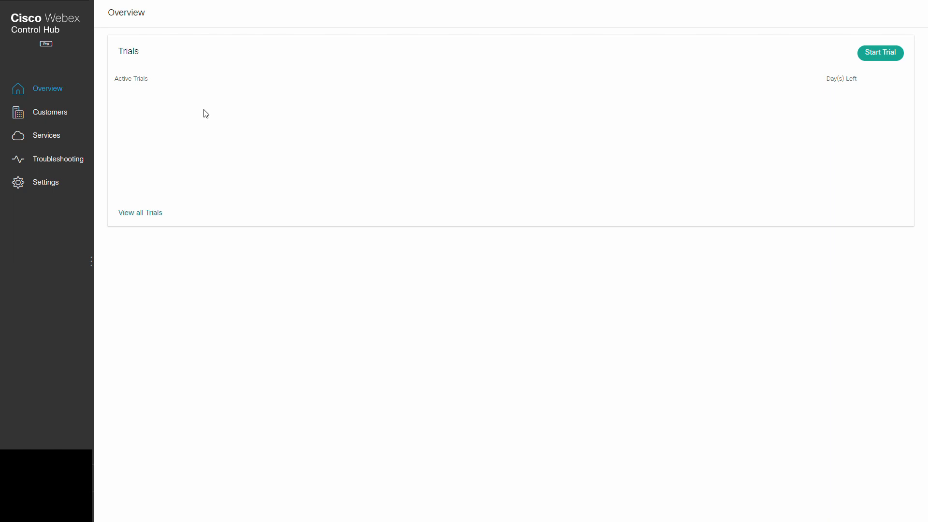
pyautogui.moveTo(50, 113)
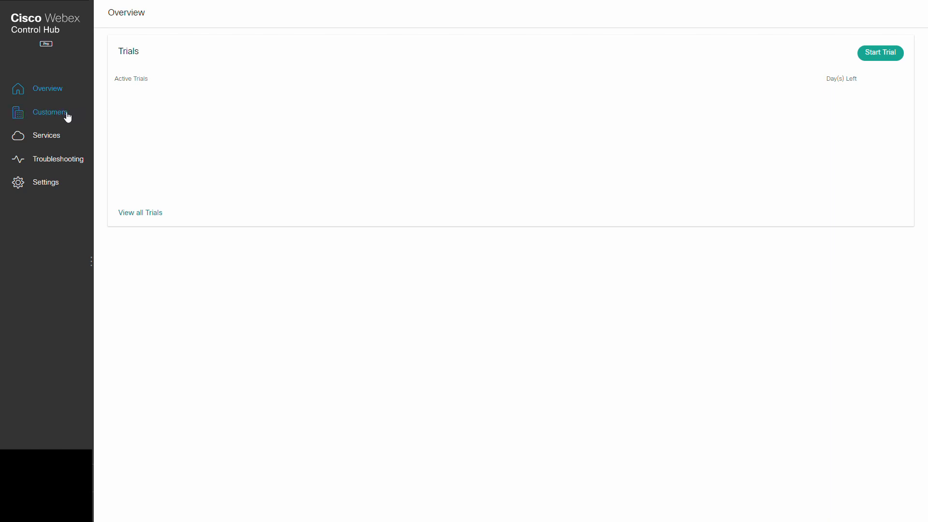
pyautogui.click(49, 111)
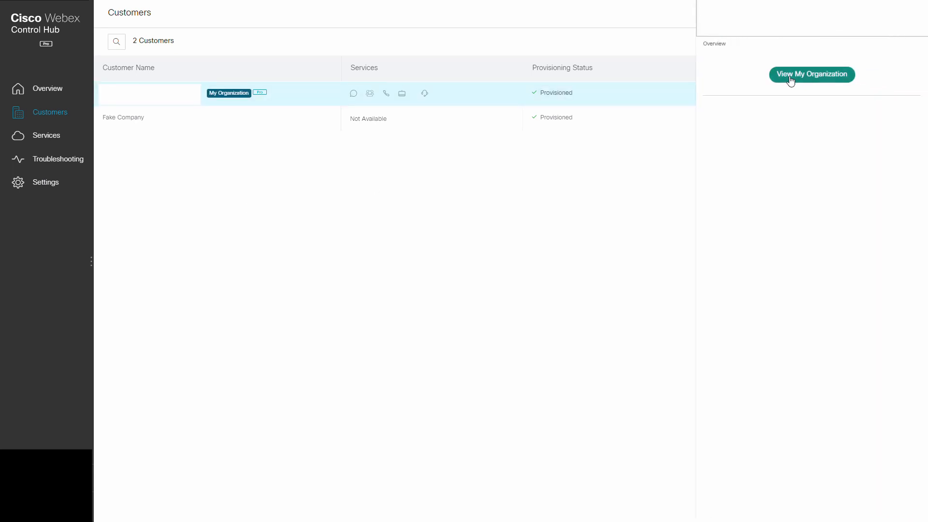
# View My Organization to see its messaging, meetings, calling and device licenses
pyautogui.click(812, 74)
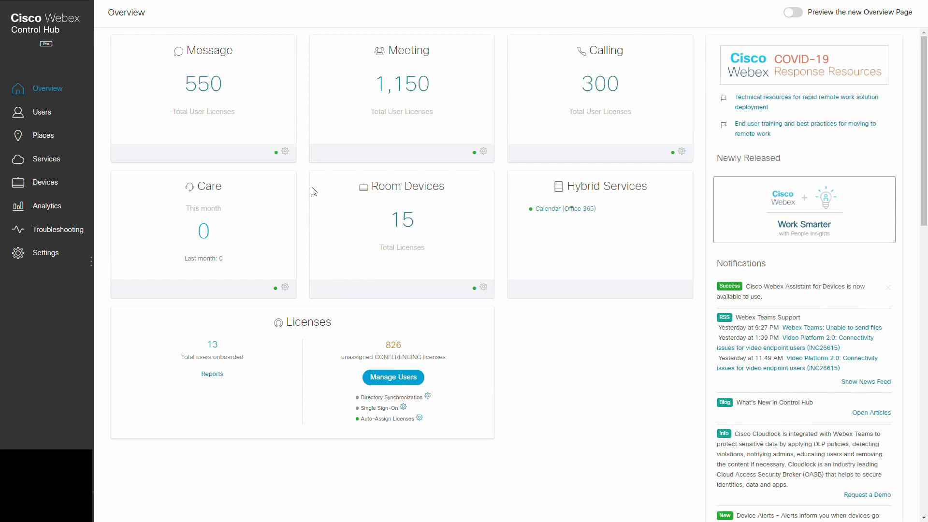
pyautogui.moveTo(233, 209)
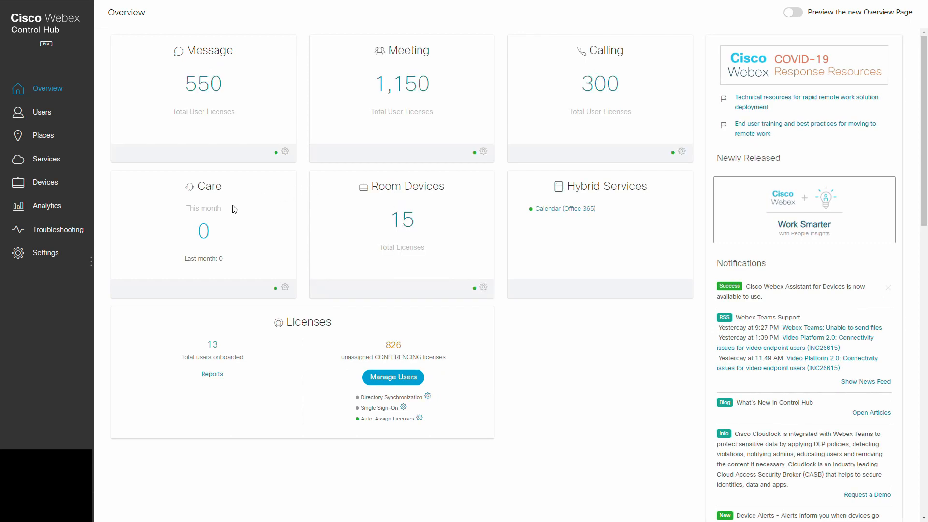
# Open Settings and scroll to Face Recognition, showing name labels on with 5/13 enrolled
pyautogui.click(46, 253)
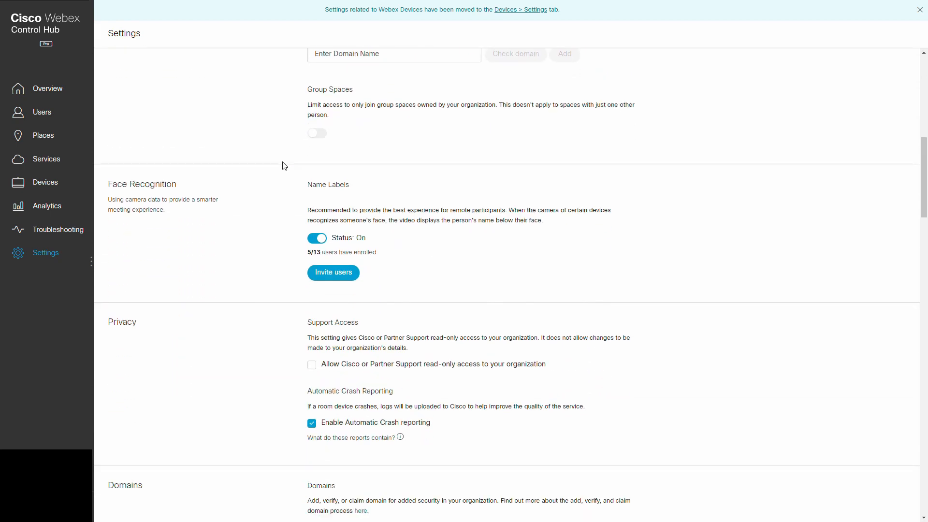
pyautogui.scroll(-3)
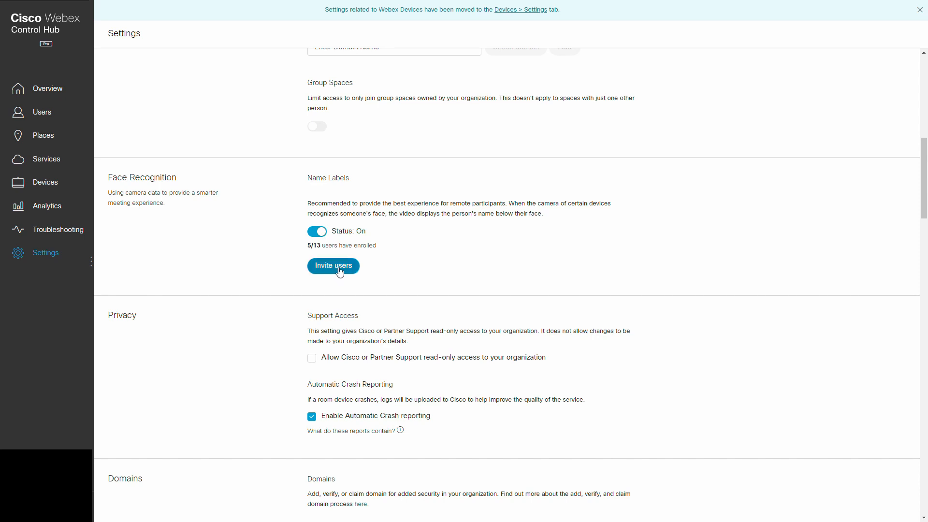
pyautogui.click(333, 266)
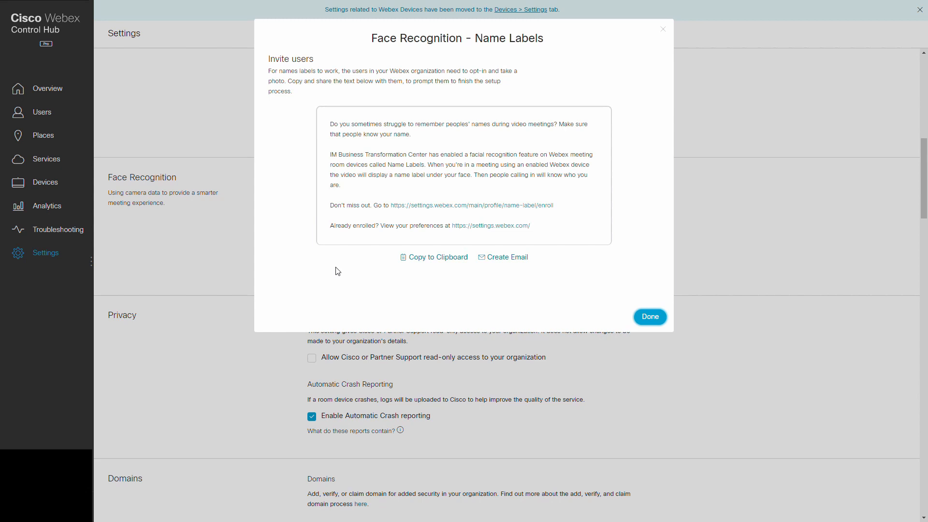
pyautogui.moveTo(339, 127)
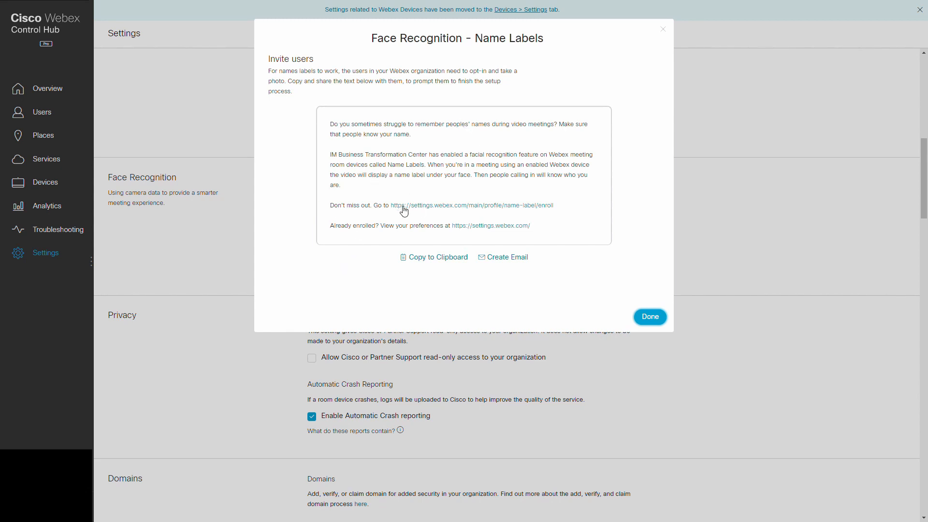
pyautogui.moveTo(398, 235)
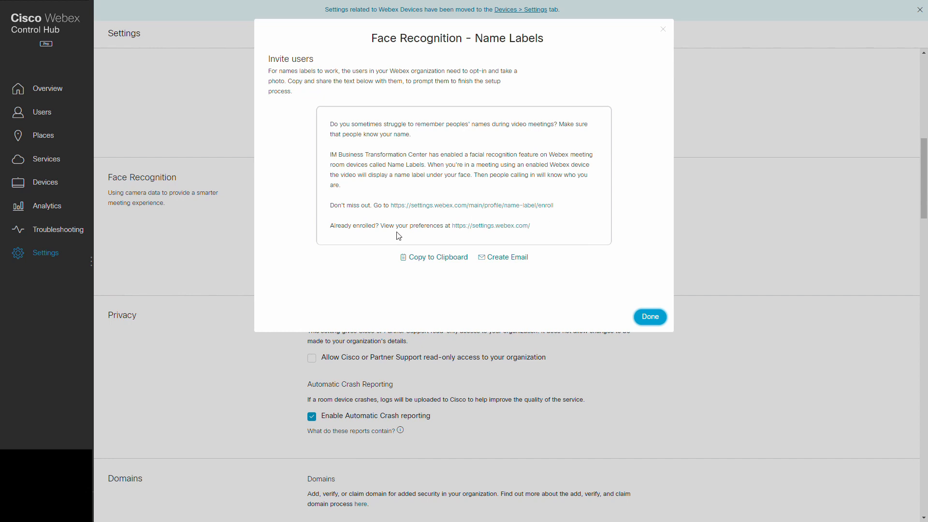
pyautogui.moveTo(544, 259)
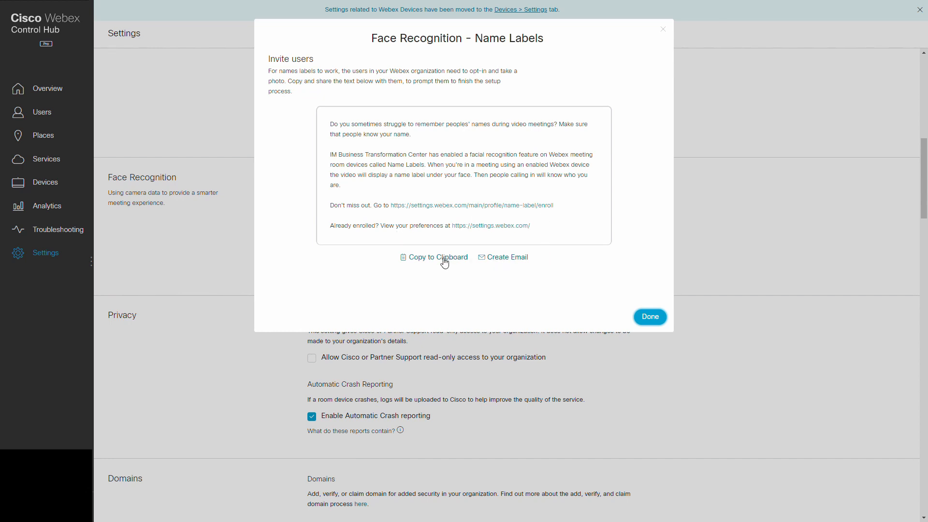
pyautogui.moveTo(533, 203)
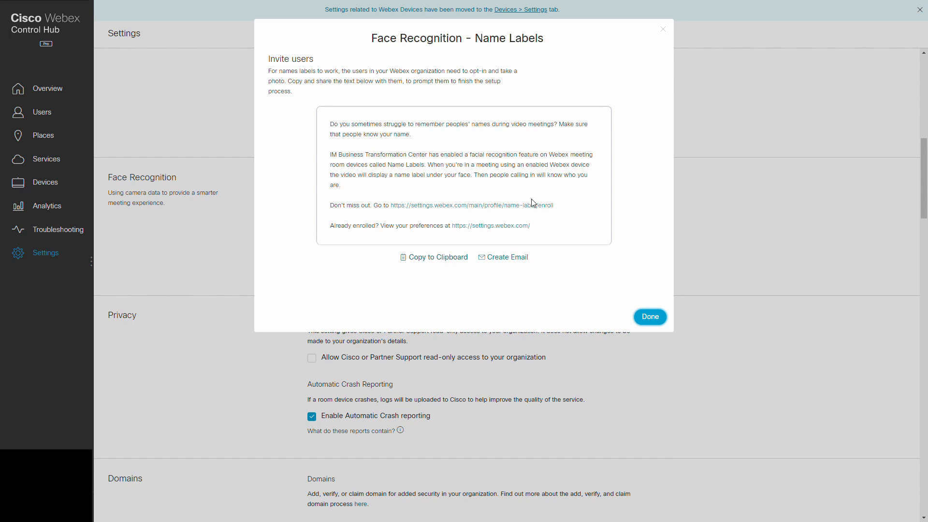
pyautogui.moveTo(538, 210)
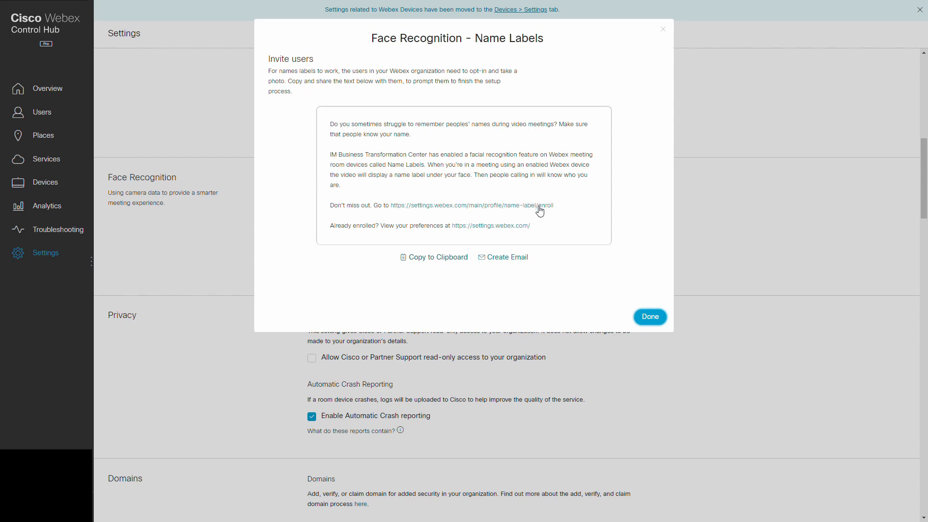
pyautogui.moveTo(638, 300)
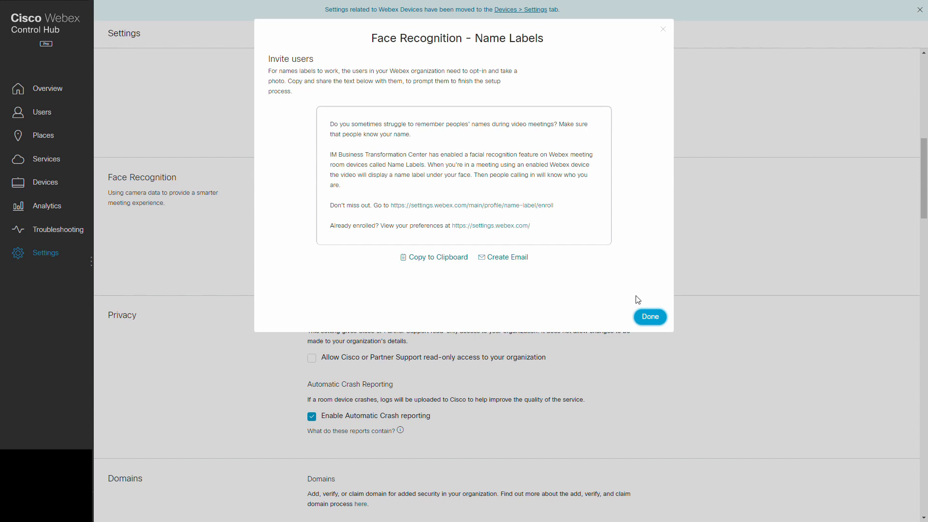
pyautogui.click(649, 317)
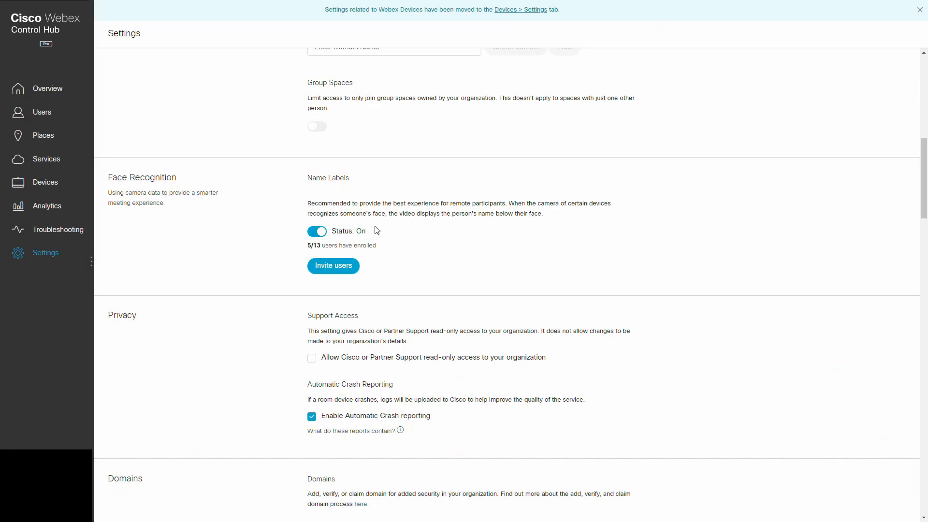
pyautogui.moveTo(371, 230)
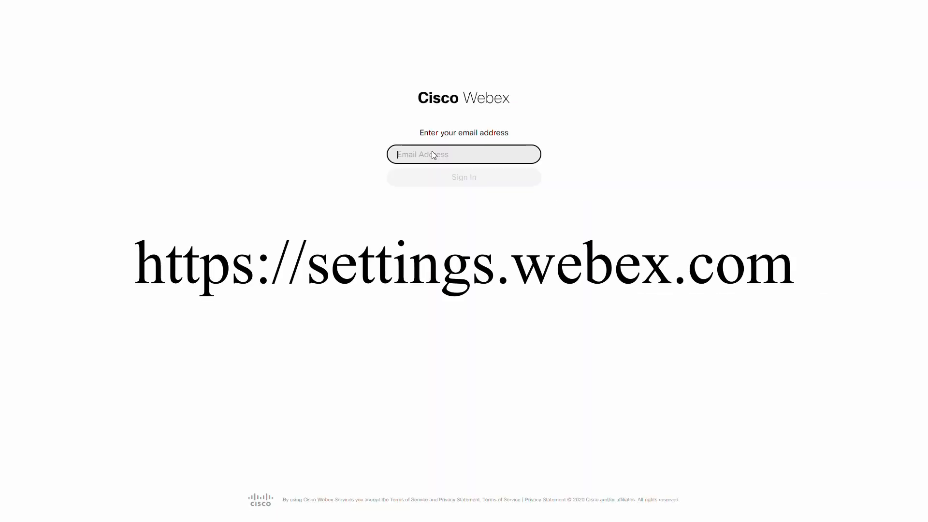
# Sign in to Webex Settings with the user's email to reach the Demo User profile
pyautogui.click(464, 153)
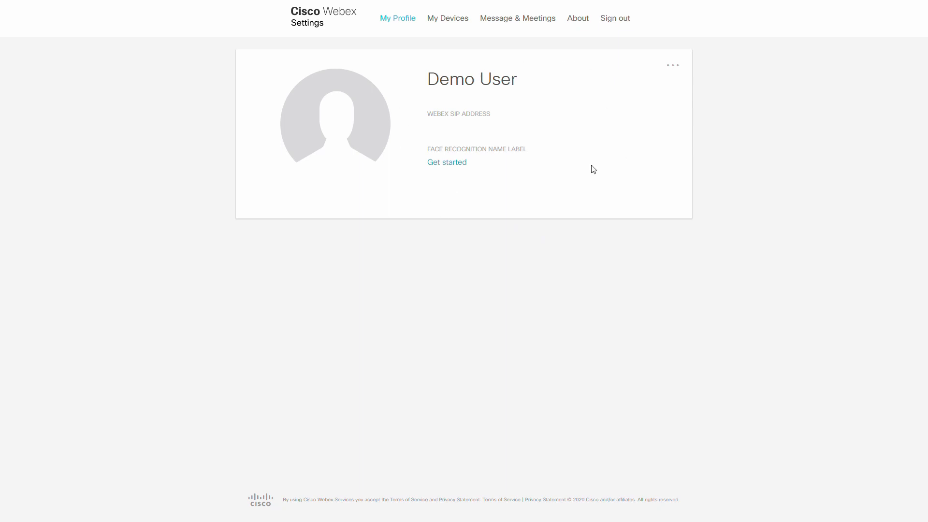
pyautogui.moveTo(388, 177)
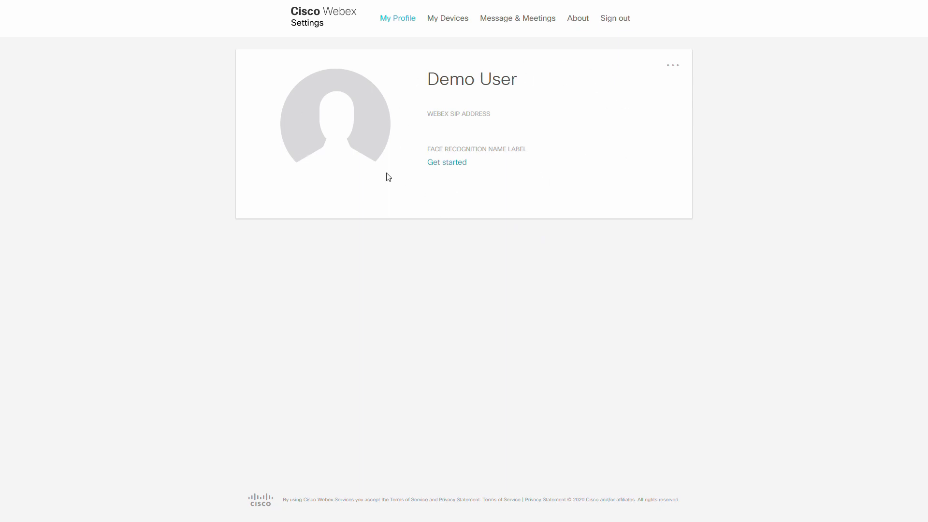
pyautogui.moveTo(649, 87)
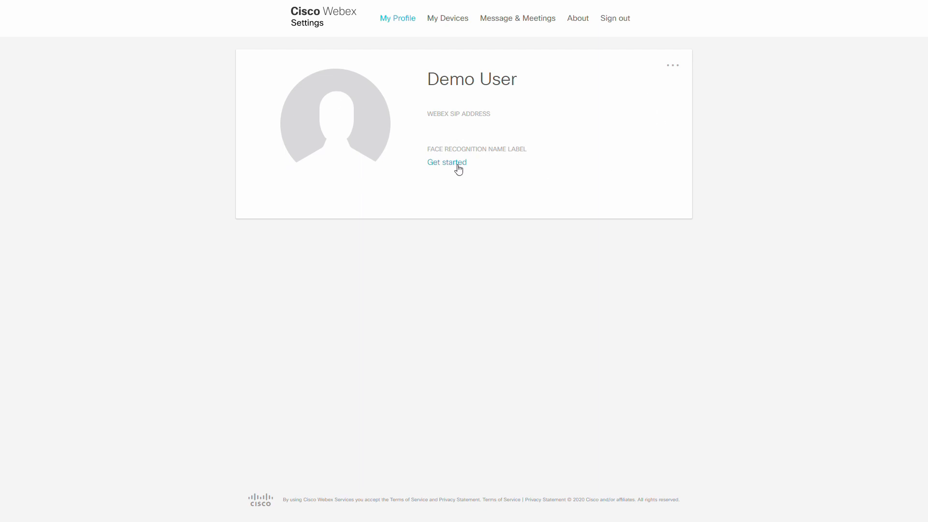
# Get started with face recognition, review the privacy notice, and continue to the photo page
pyautogui.click(447, 162)
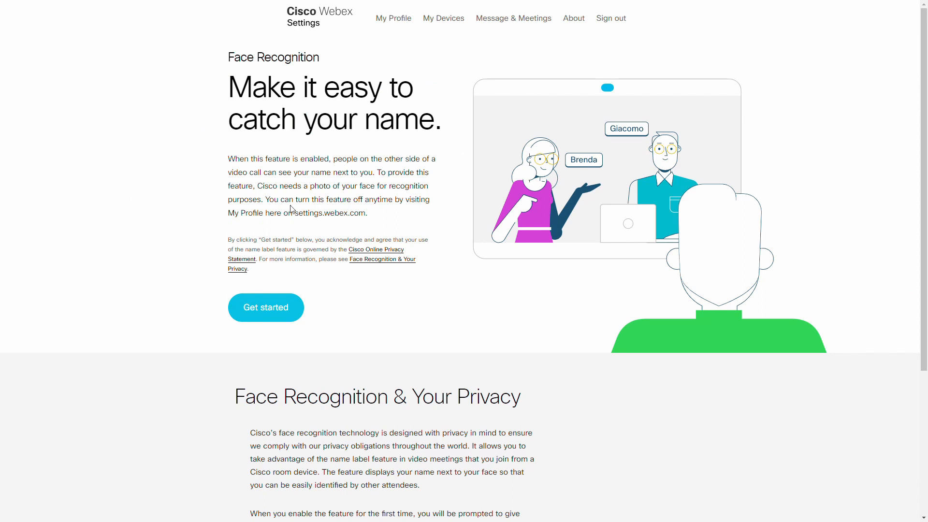
pyautogui.moveTo(557, 170)
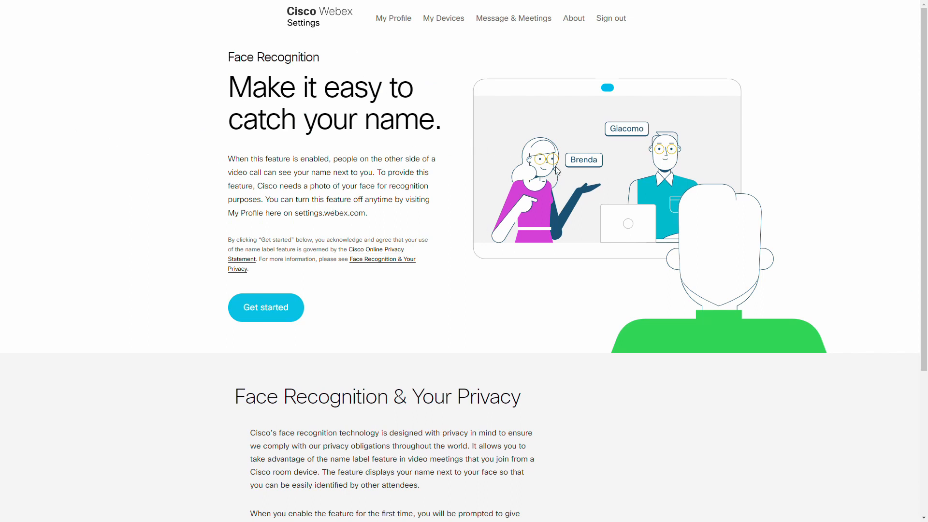
pyautogui.moveTo(638, 136)
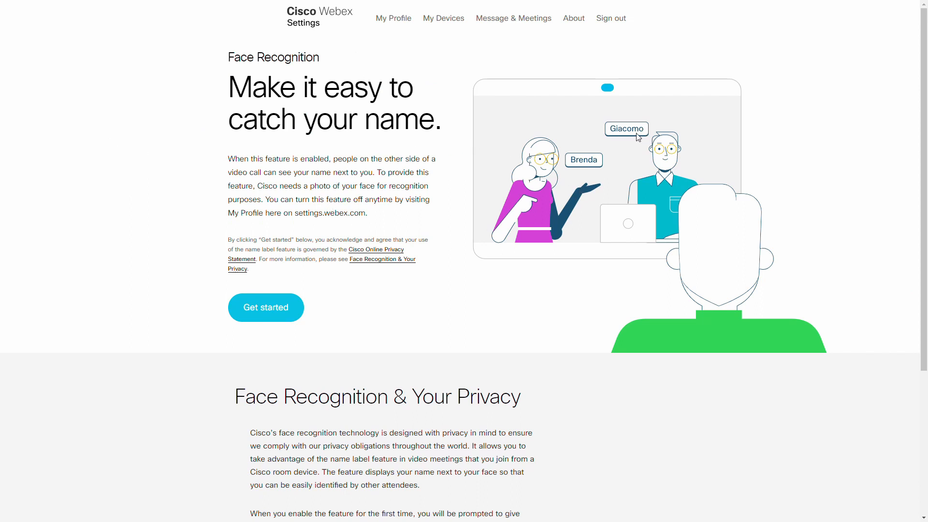
pyautogui.moveTo(585, 214)
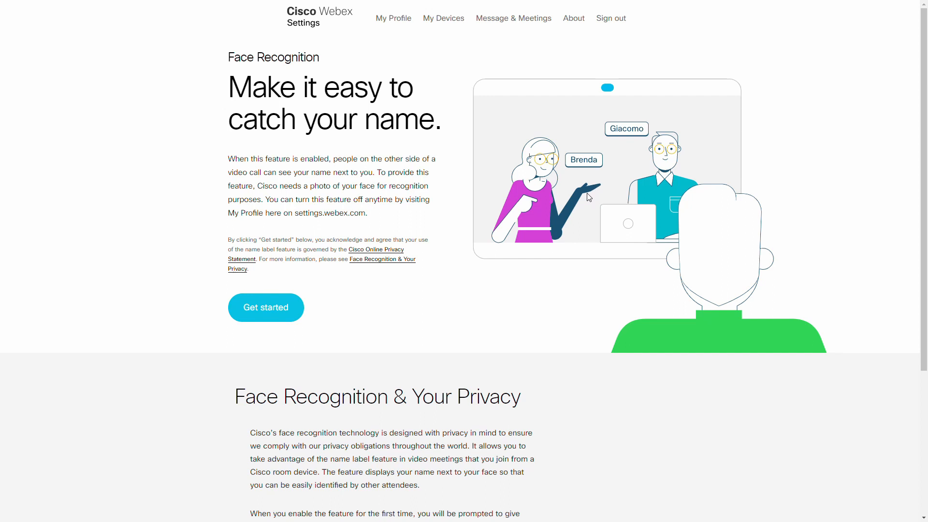
pyautogui.moveTo(433, 322)
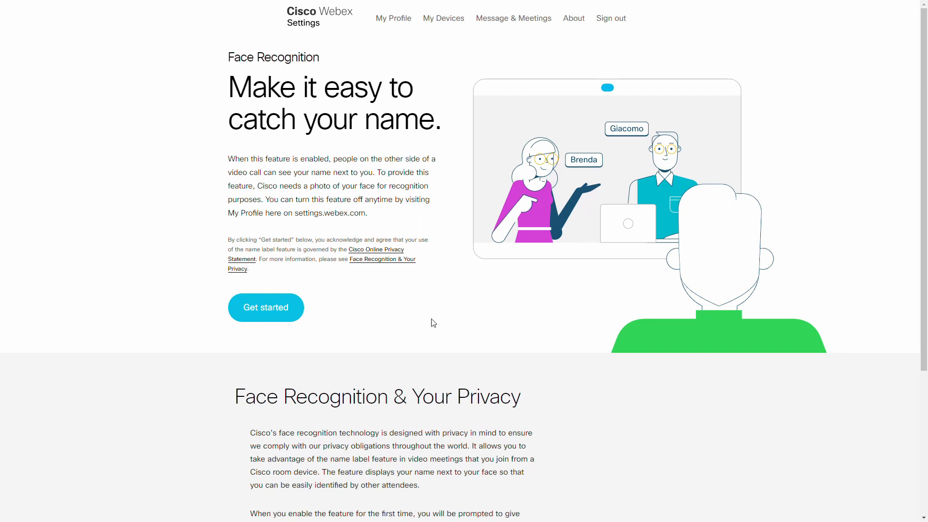
pyautogui.scroll(-3)
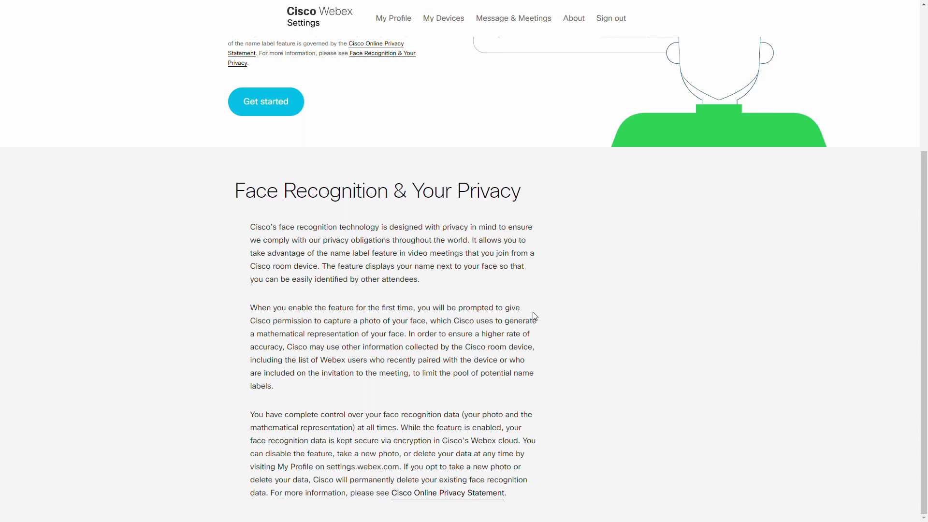
pyautogui.moveTo(536, 313)
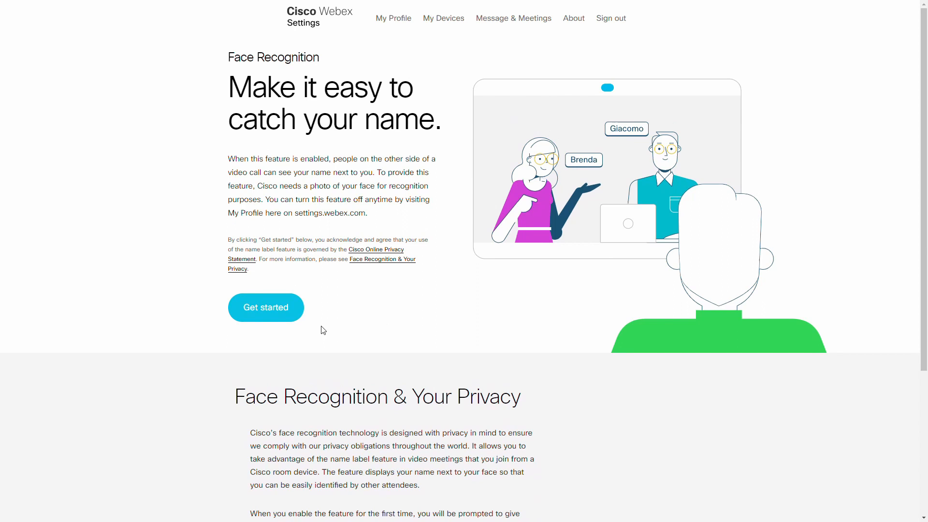
pyautogui.click(266, 307)
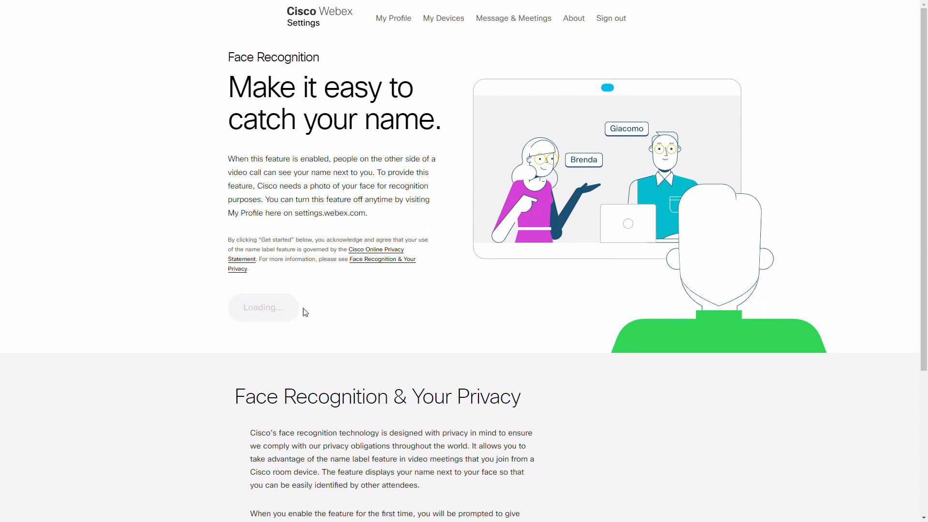
pyautogui.click(263, 307)
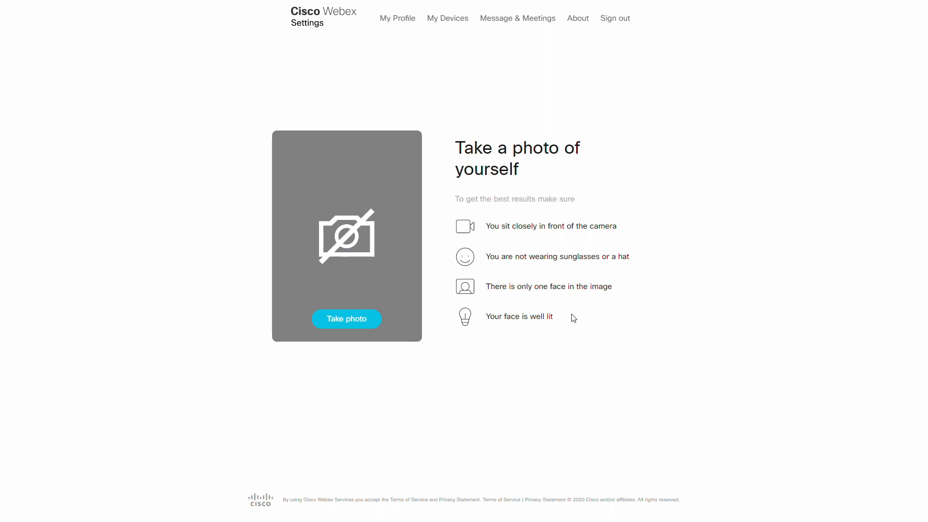
pyautogui.moveTo(352, 123)
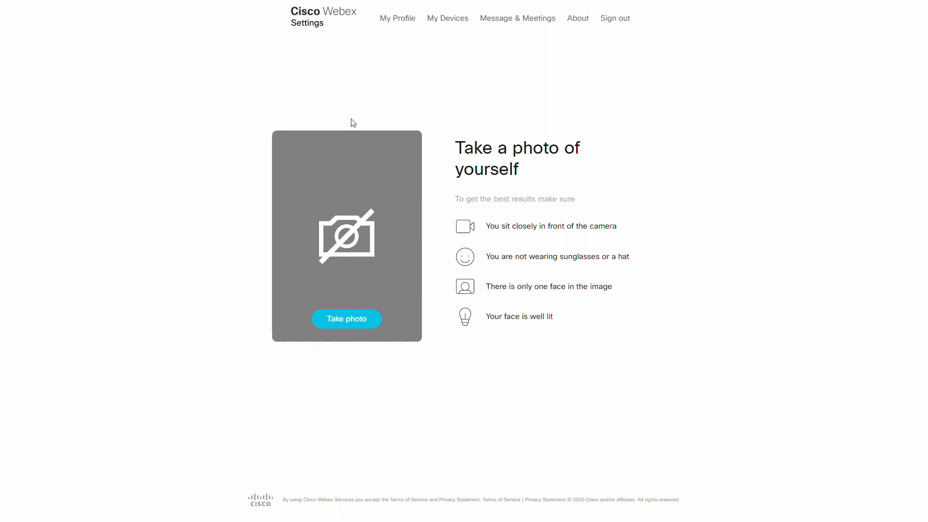
pyautogui.moveTo(370, 287)
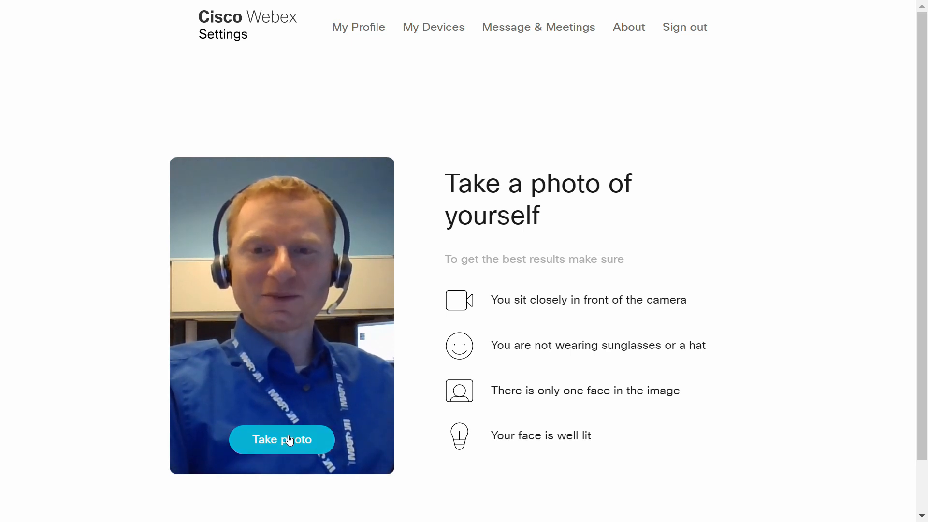
# Capture the enrollment face photo from the live camera preview
pyautogui.click(282, 440)
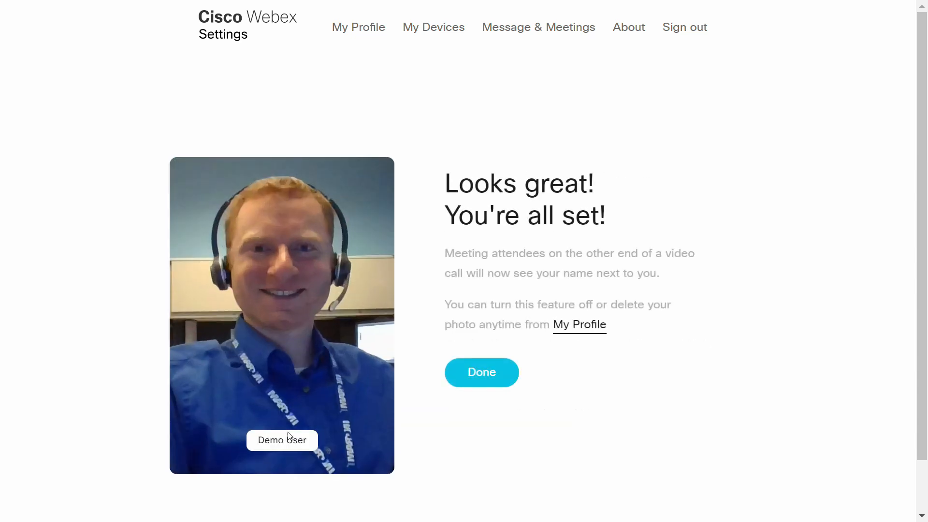
pyautogui.moveTo(415, 411)
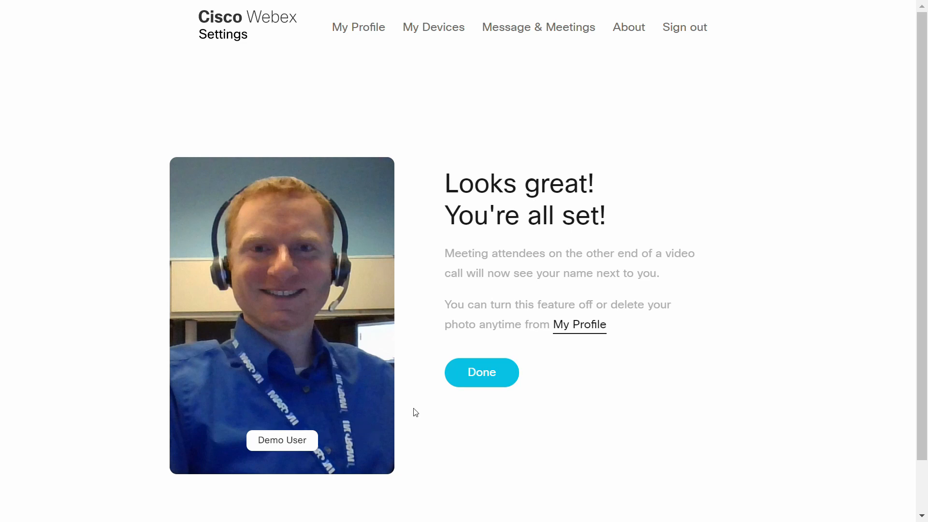
pyautogui.moveTo(320, 440)
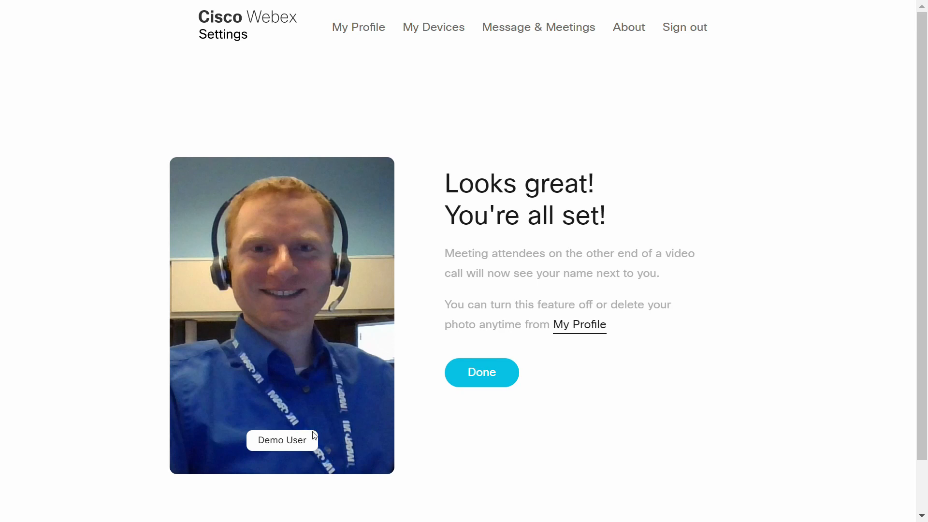
pyautogui.moveTo(310, 437)
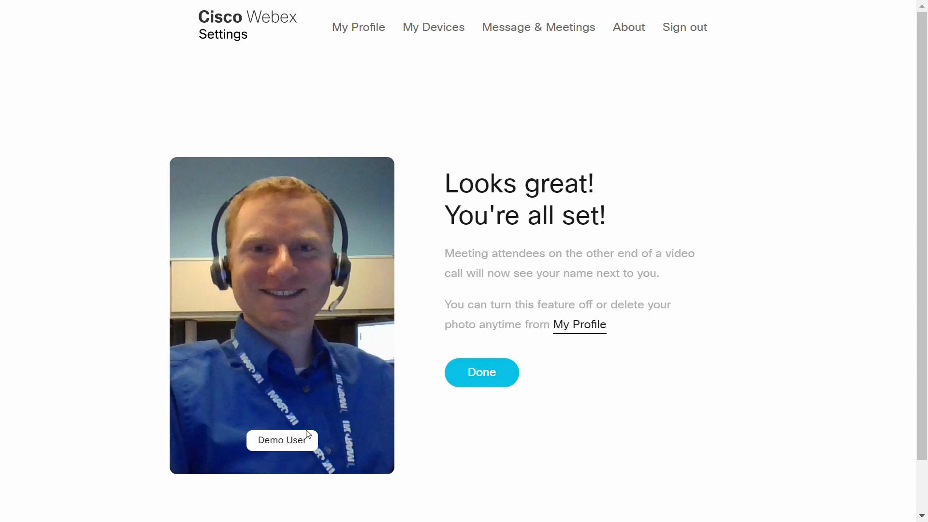
pyautogui.moveTo(325, 453)
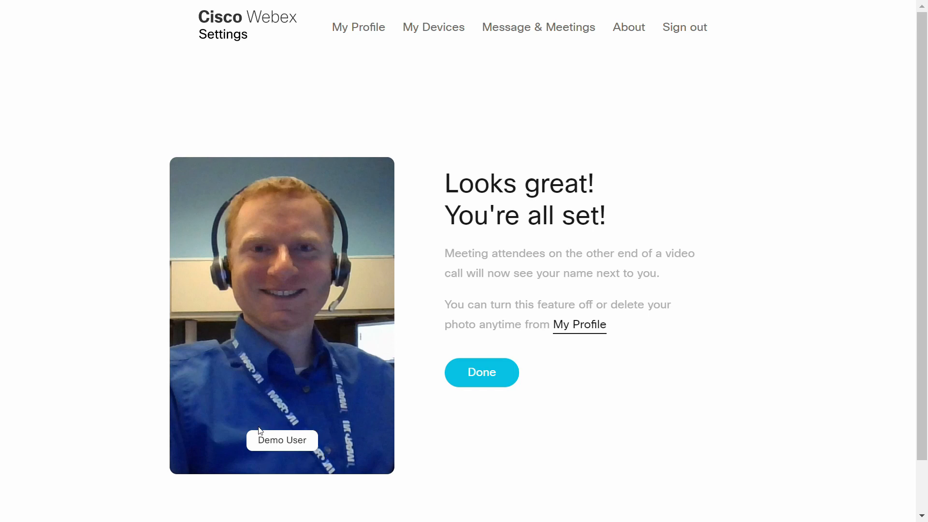
pyautogui.moveTo(419, 422)
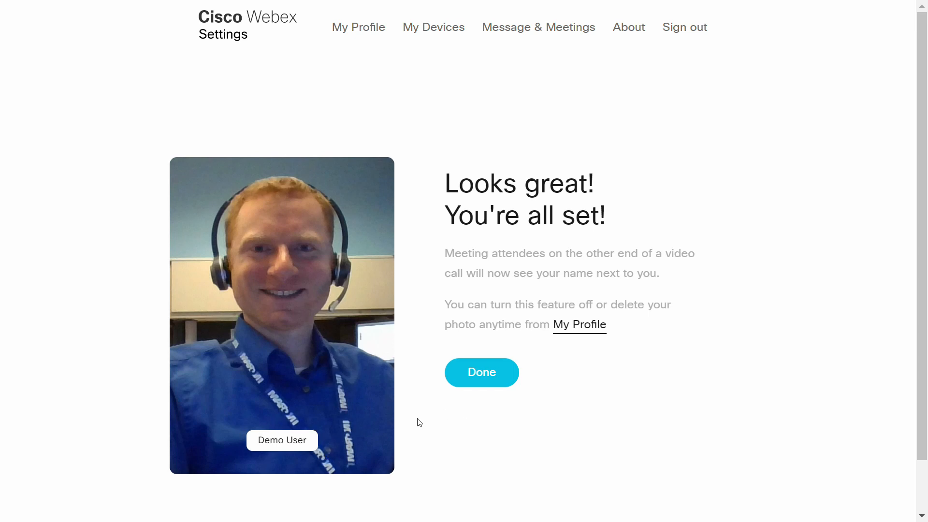
pyautogui.moveTo(407, 421)
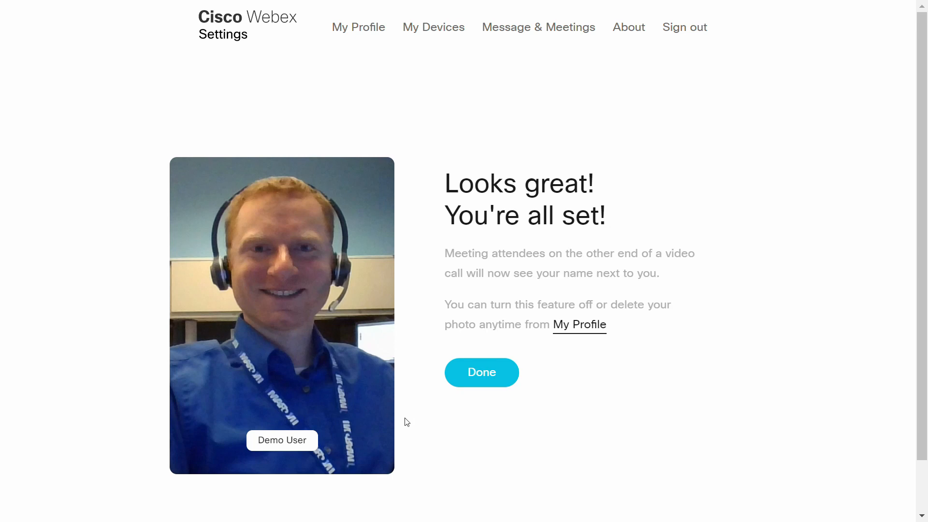
pyautogui.moveTo(551, 341)
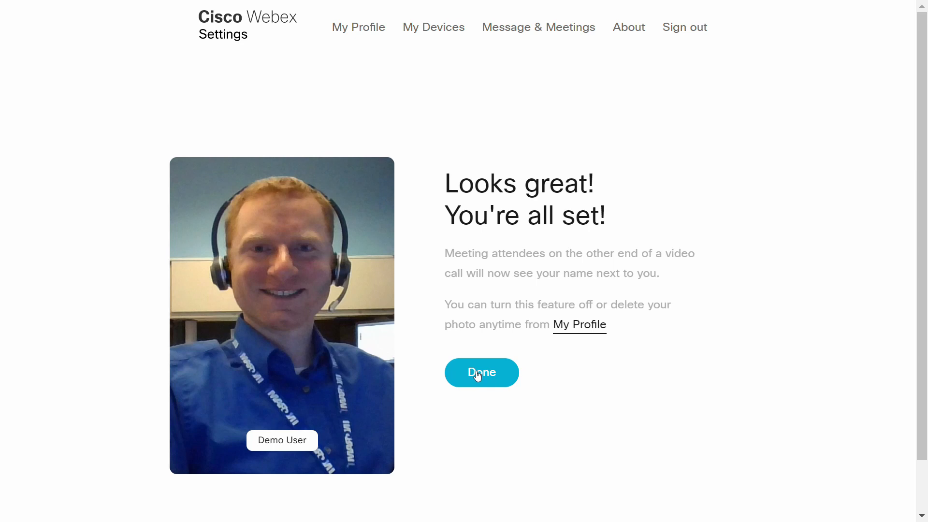
# Confirm the Looks great page with Done, returning to the profile with name label On
pyautogui.click(482, 372)
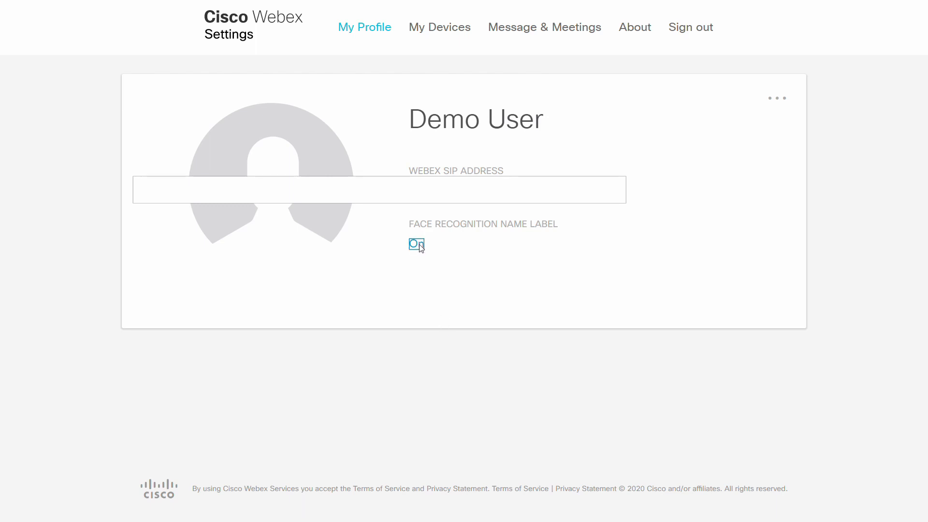
# Open the On link under Face Recognition Name Label on My Profile
pyautogui.click(416, 244)
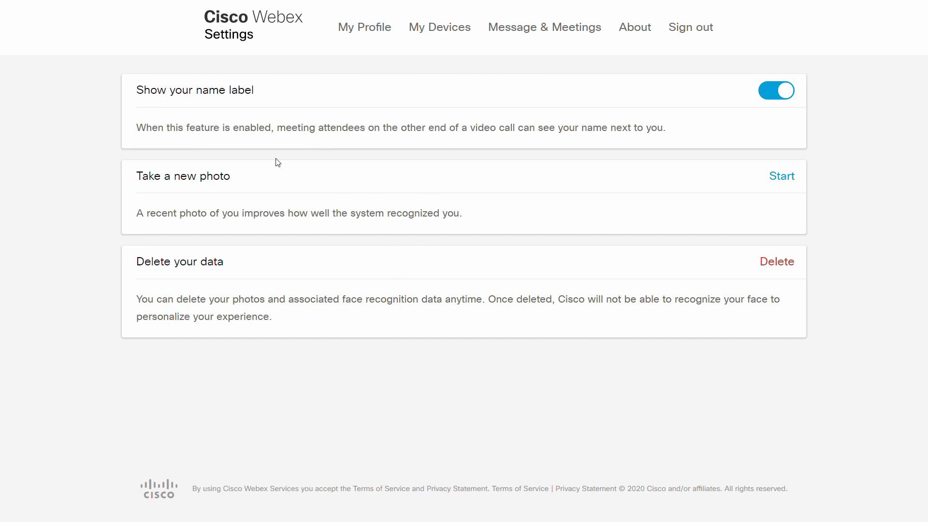
pyautogui.moveTo(469, 144)
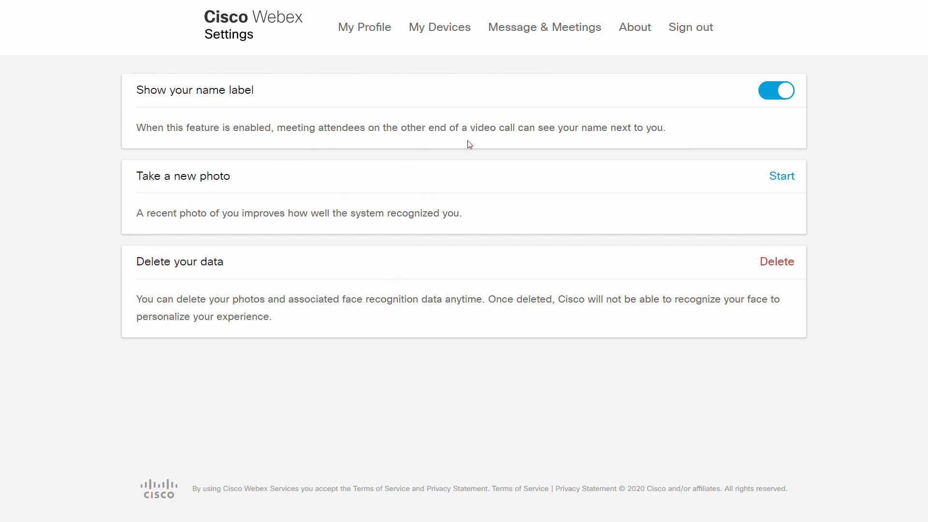
pyautogui.moveTo(798, 50)
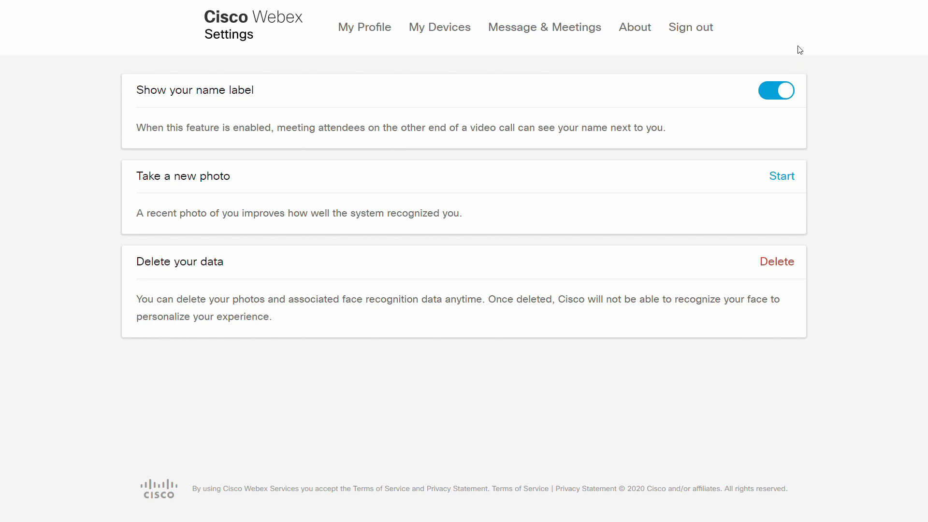
pyautogui.moveTo(781, 183)
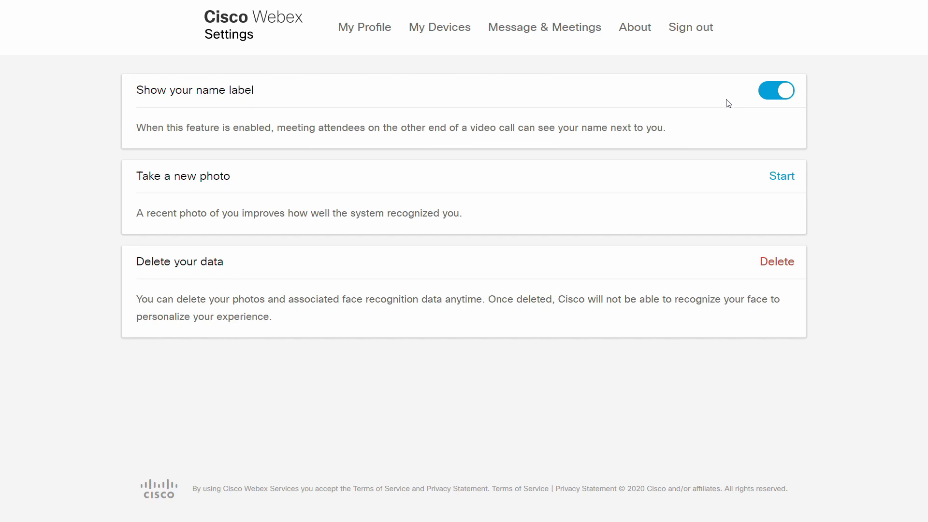
pyautogui.moveTo(752, 220)
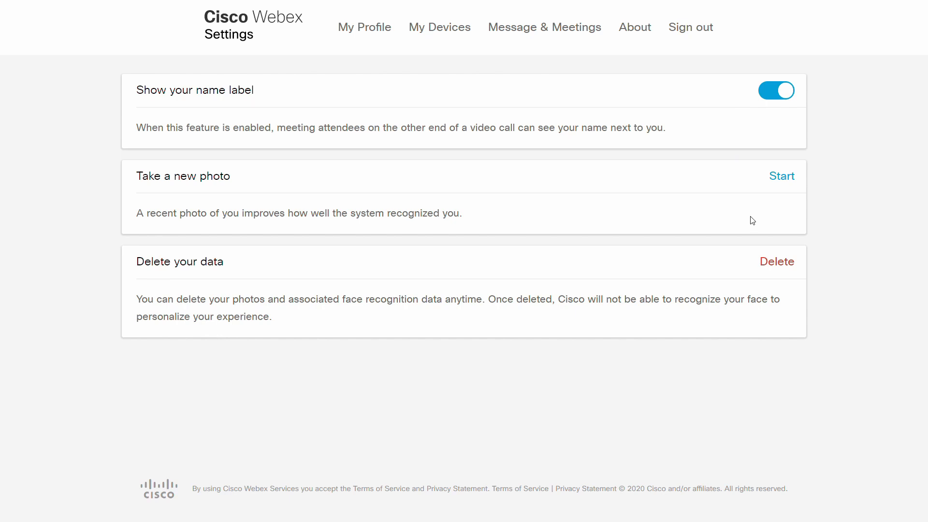
pyautogui.moveTo(593, 272)
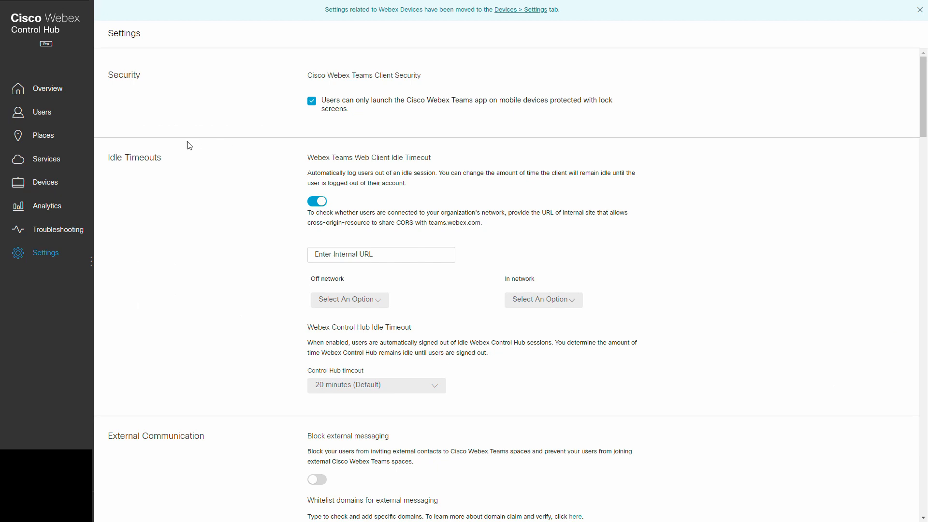
pyautogui.moveTo(172, 155)
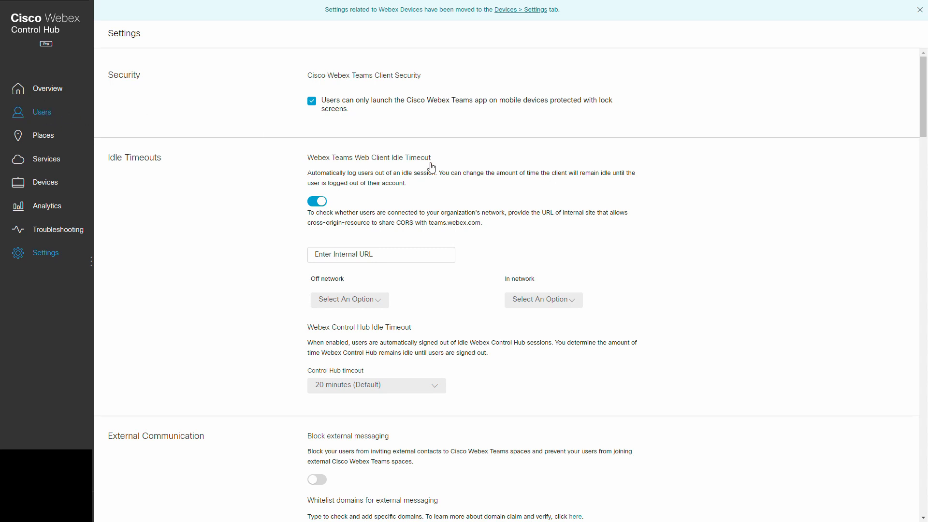
pyautogui.click(42, 112)
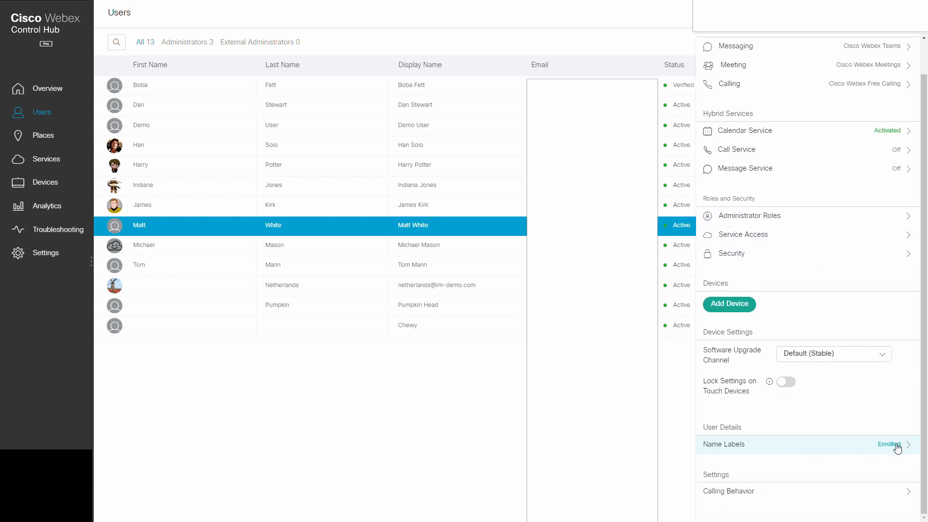
pyautogui.moveTo(150, 195)
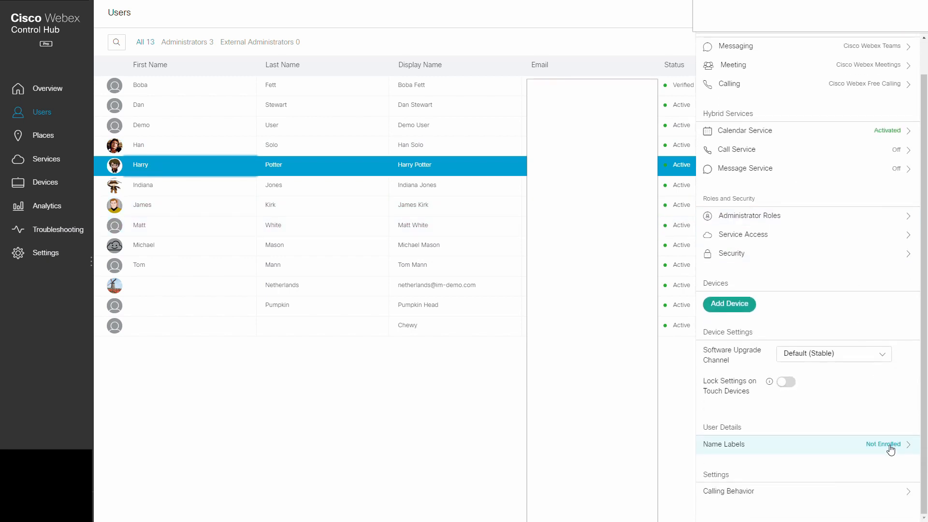
pyautogui.moveTo(870, 433)
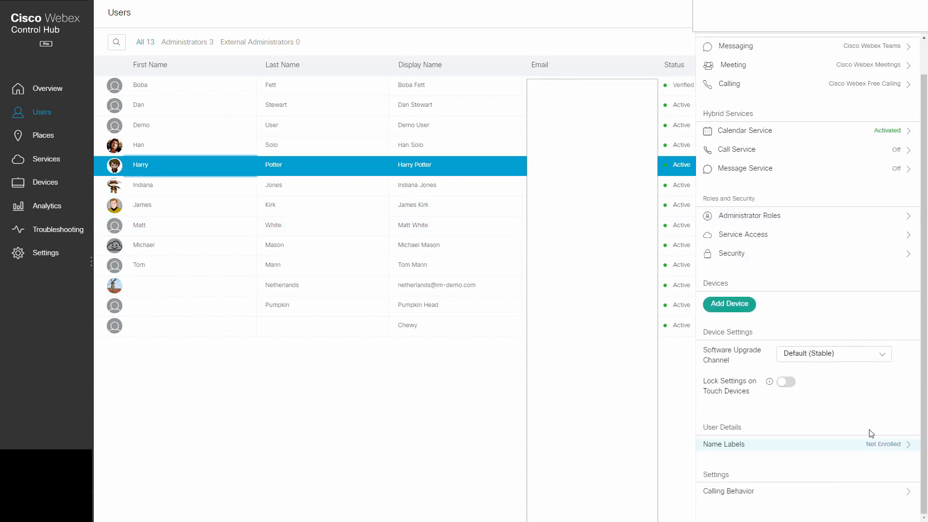
pyautogui.moveTo(212, 146)
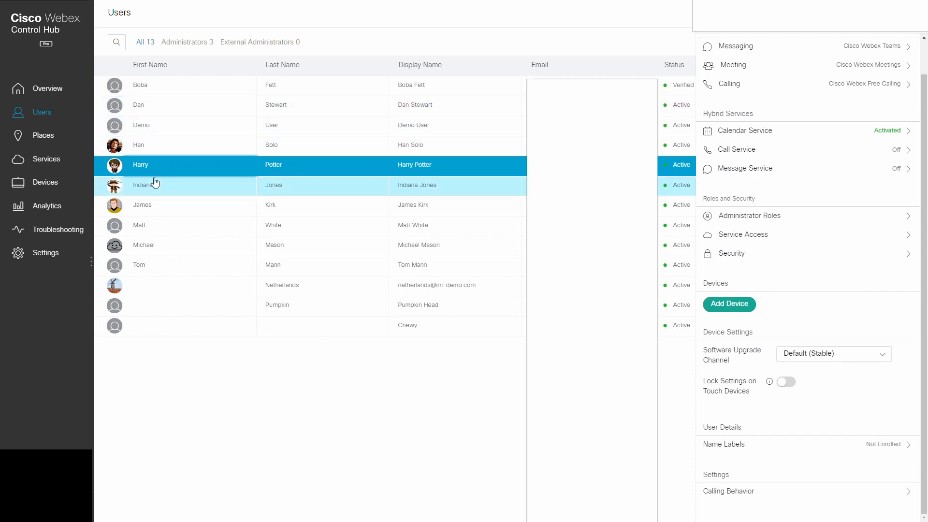
pyautogui.moveTo(172, 194)
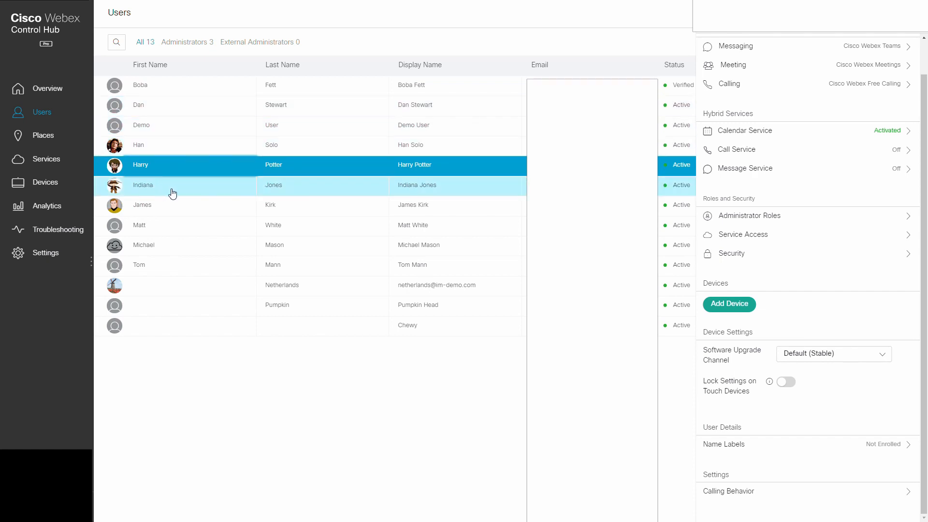
pyautogui.moveTo(230, 185)
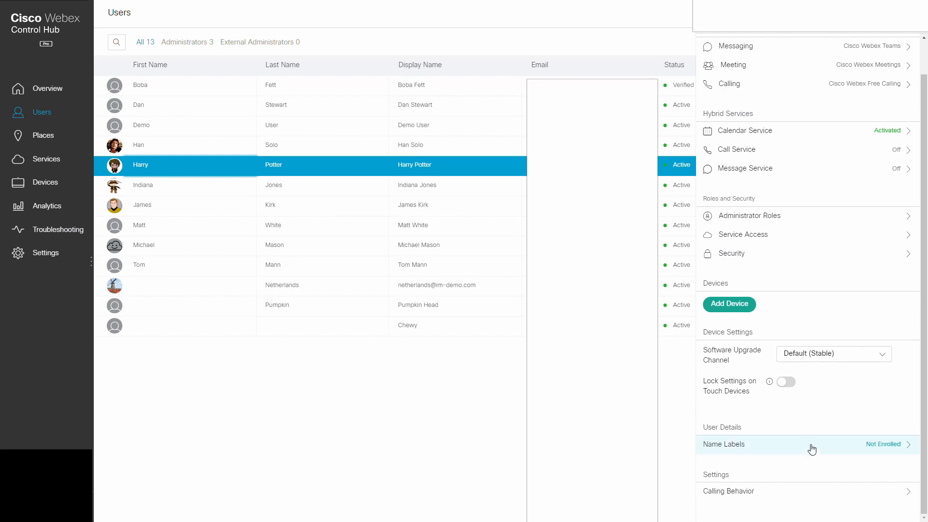
pyautogui.moveTo(771, 438)
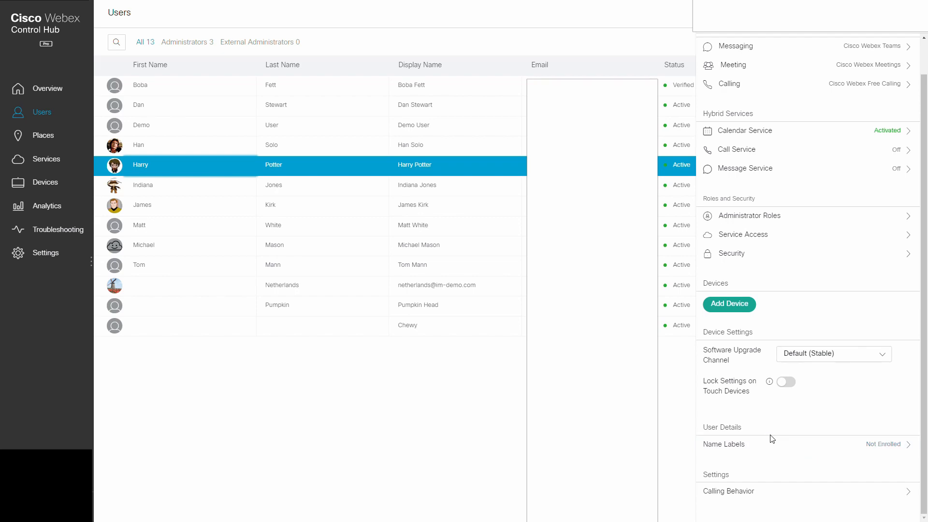